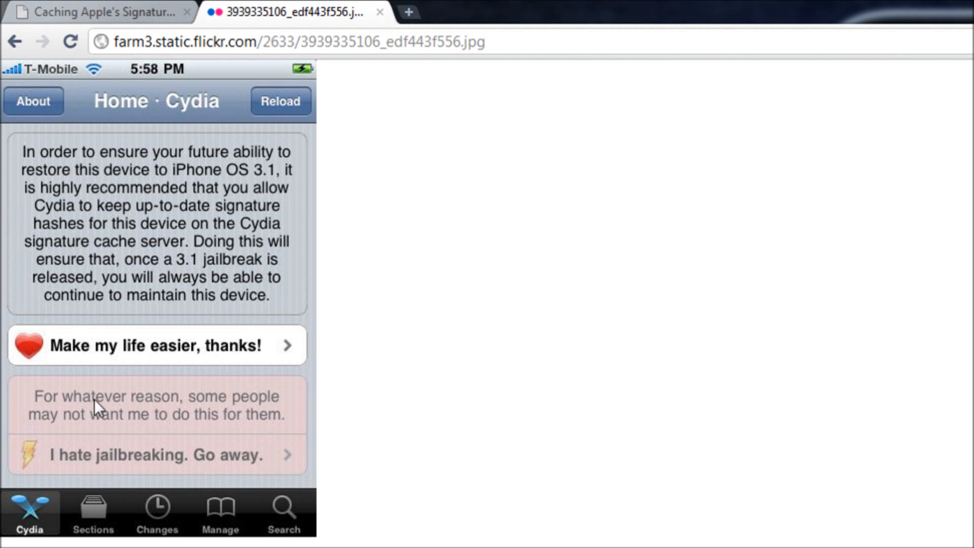
pyautogui.moveTo(281, 354)
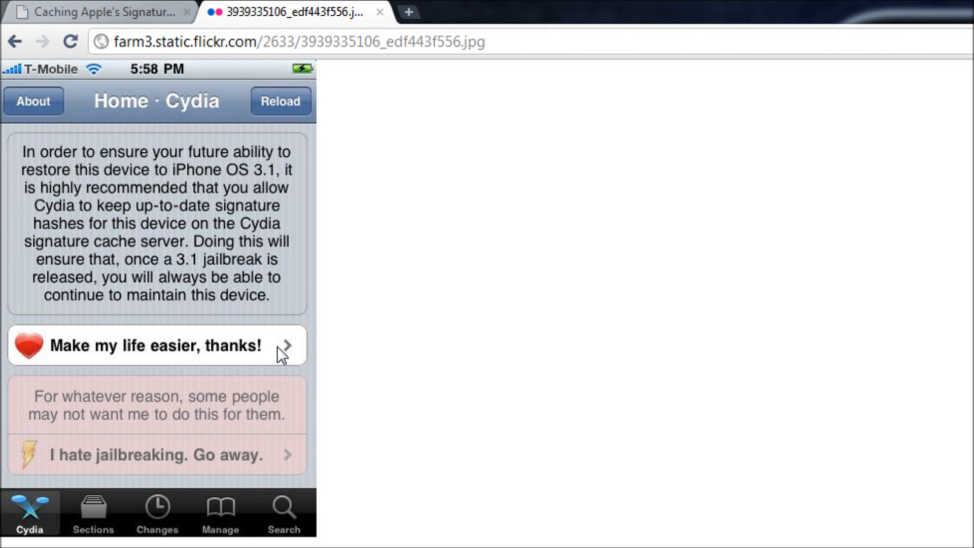
pyautogui.moveTo(80, 462)
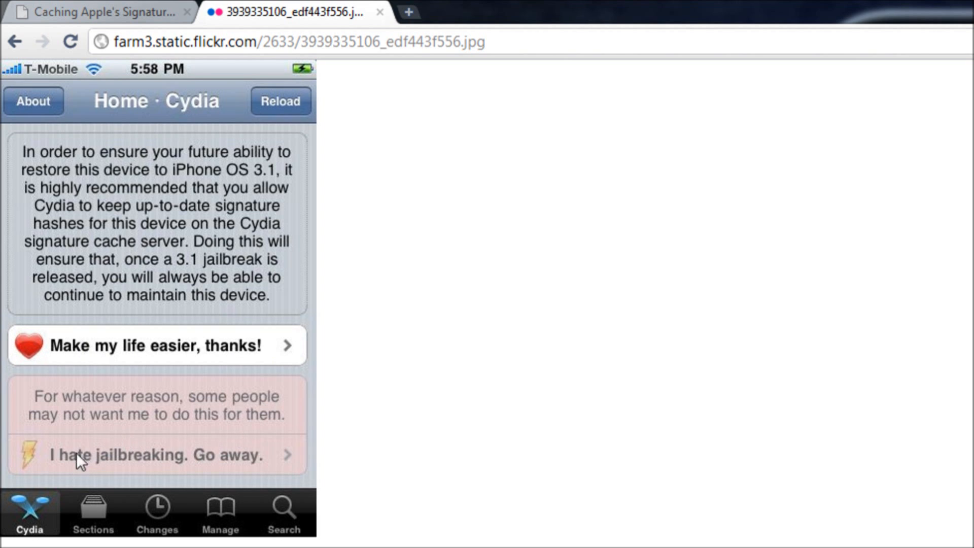
pyautogui.moveTo(407, 310)
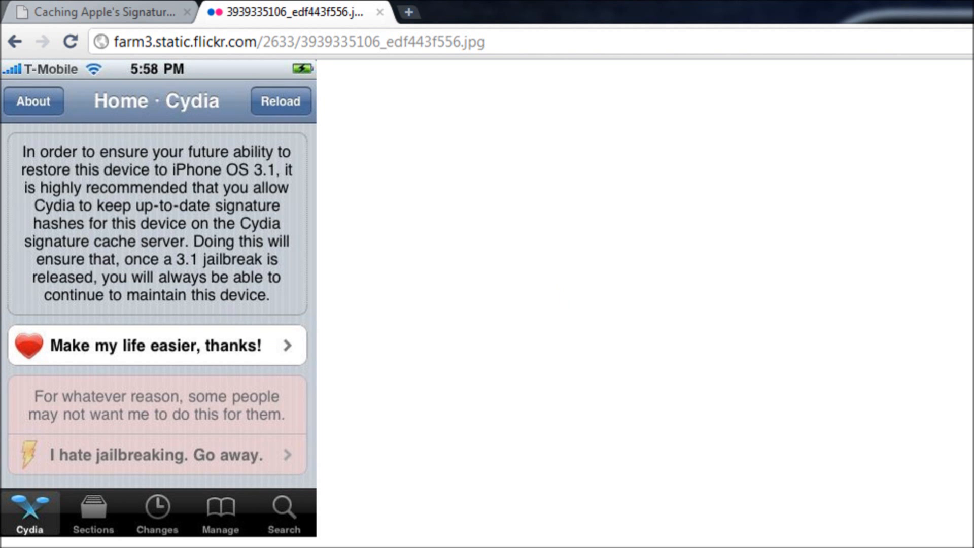
pyautogui.moveTo(172, 158)
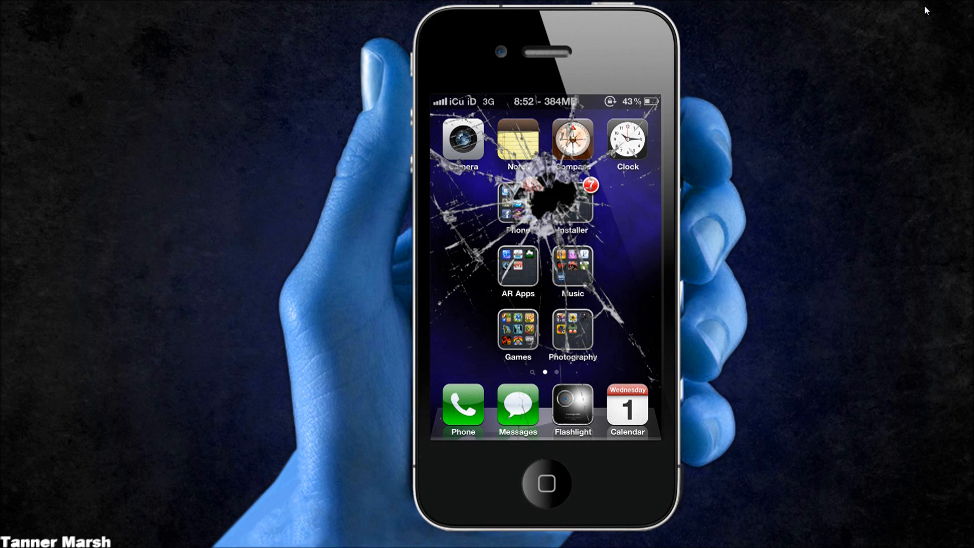
pyautogui.moveTo(756, 296)
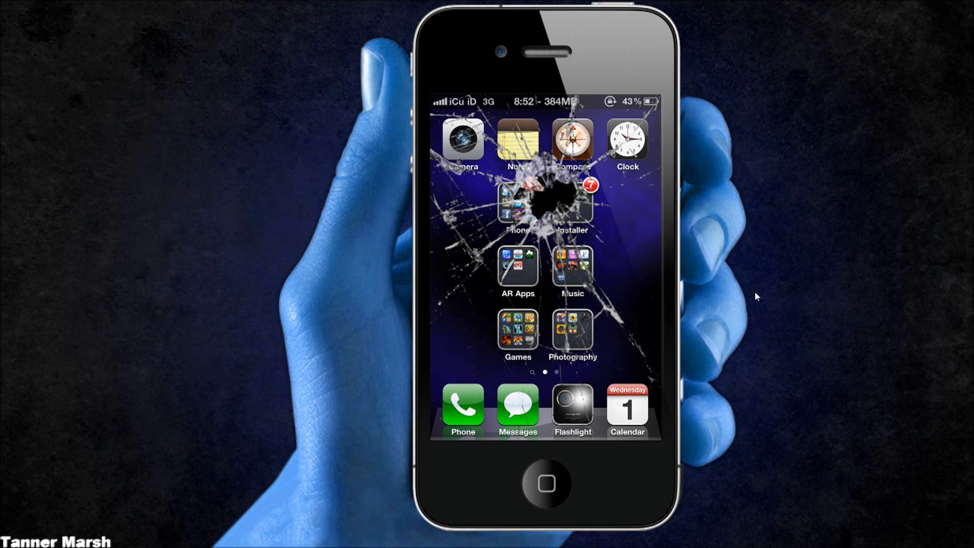
pyautogui.moveTo(745, 226)
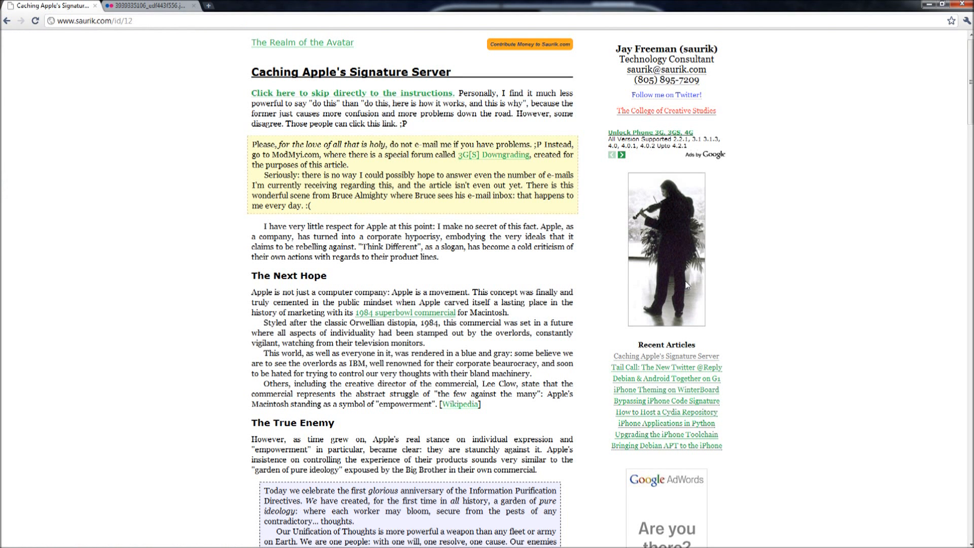
# Scroll the saurik.com article down to the 'Bypassing the Overlord' gs.apple.com hosts entry.
pyautogui.scroll(-3)
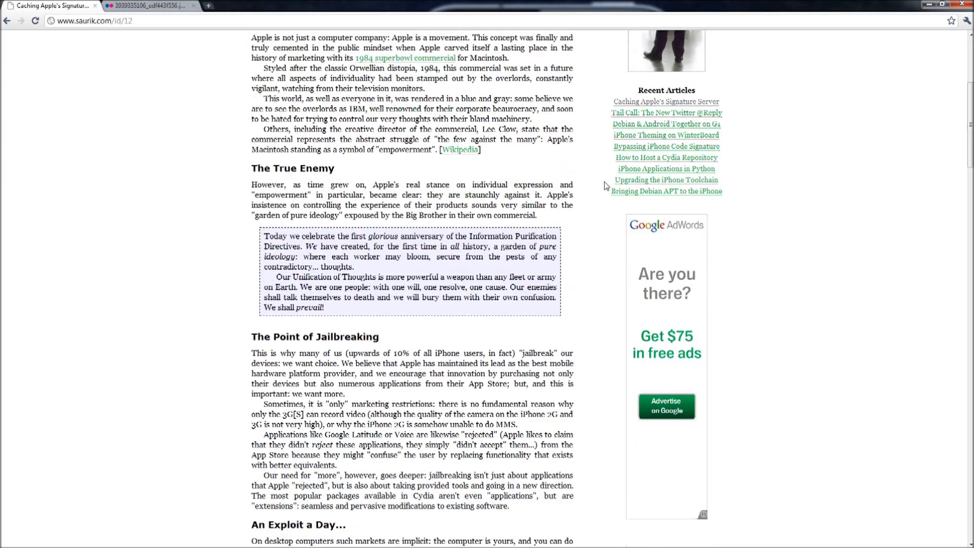
pyautogui.scroll(-3)
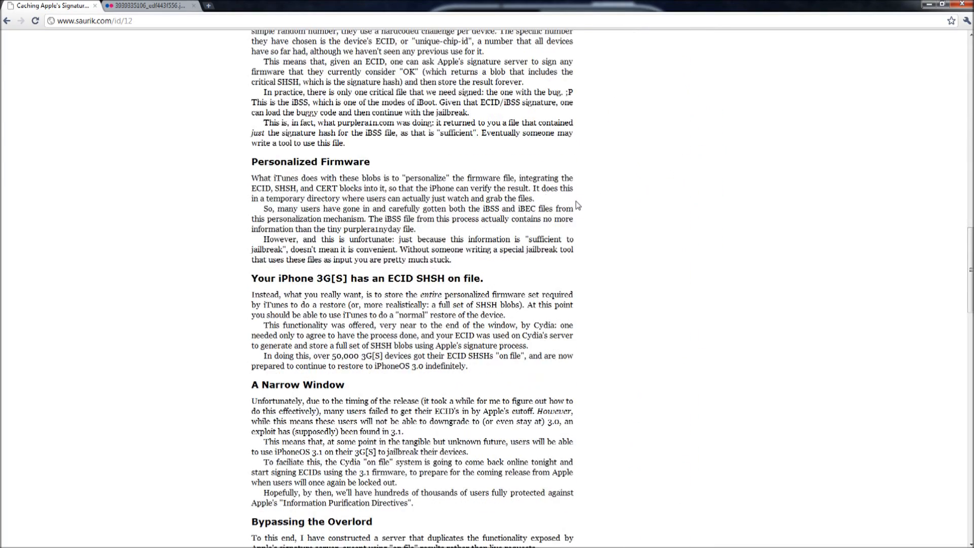
pyautogui.scroll(-3)
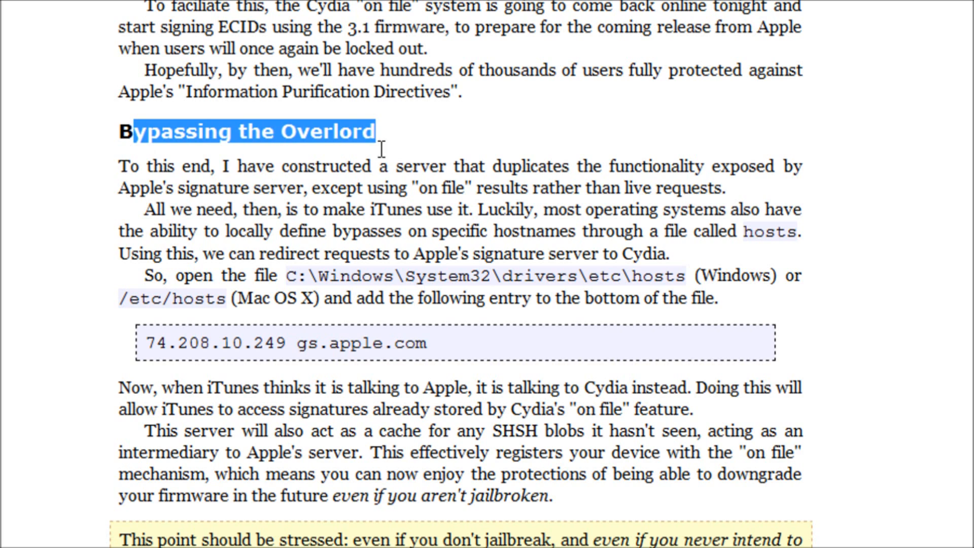
pyautogui.moveTo(161, 270)
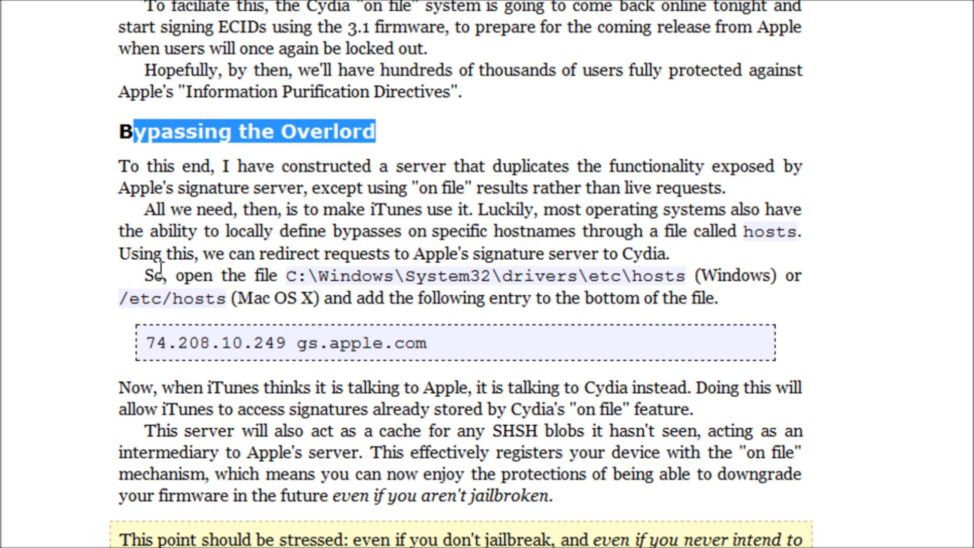
pyautogui.moveTo(296, 278)
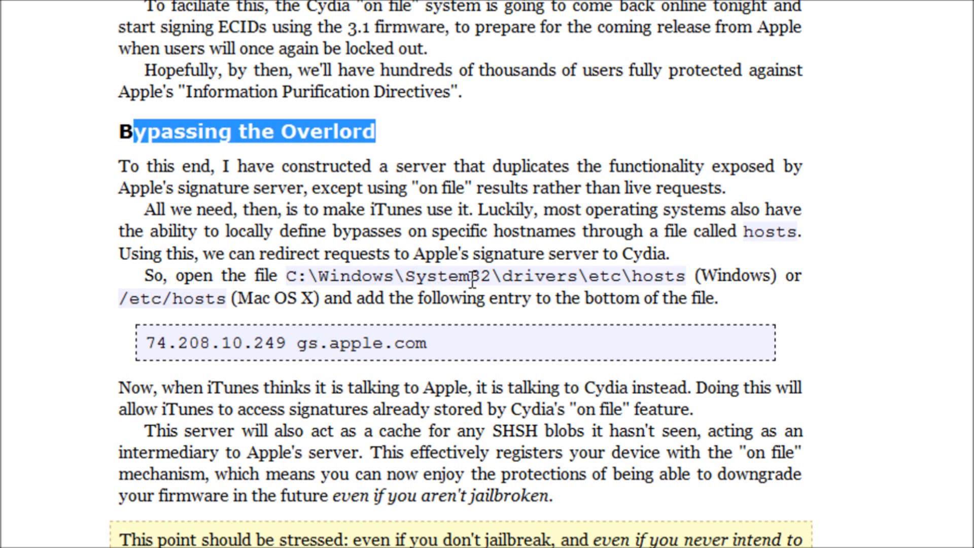
pyautogui.moveTo(656, 277)
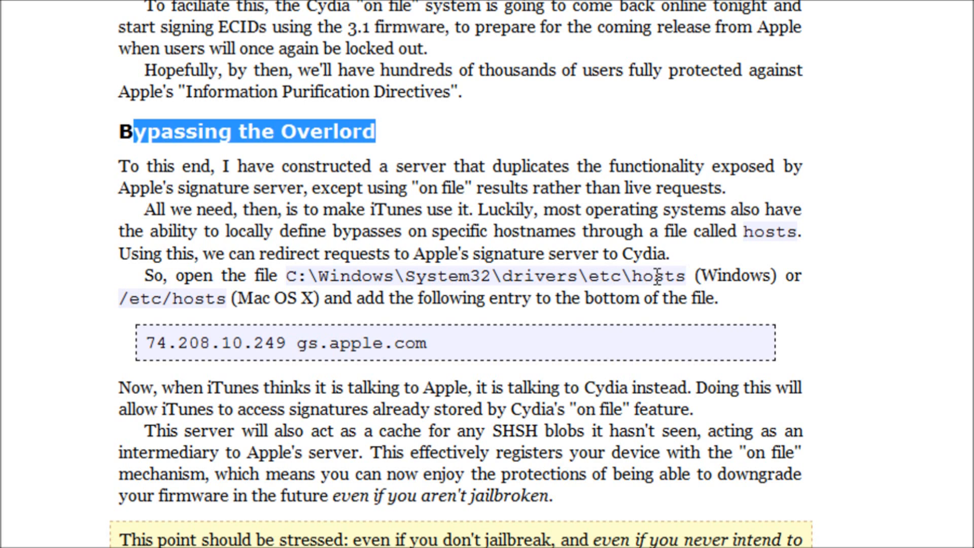
pyautogui.moveTo(754, 307)
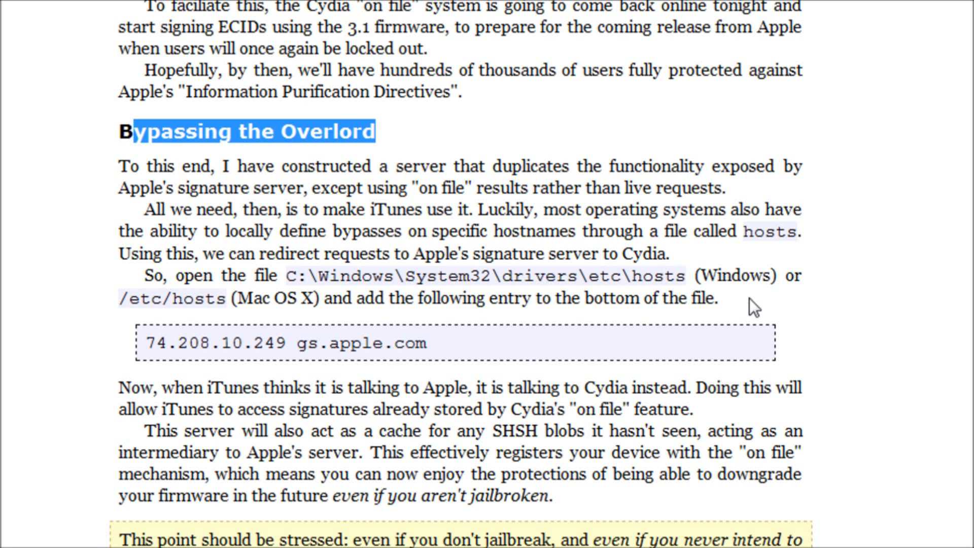
pyautogui.moveTo(263, 306)
pyautogui.write('C:\\Windows\\System32\\drivers\\etc\\host')
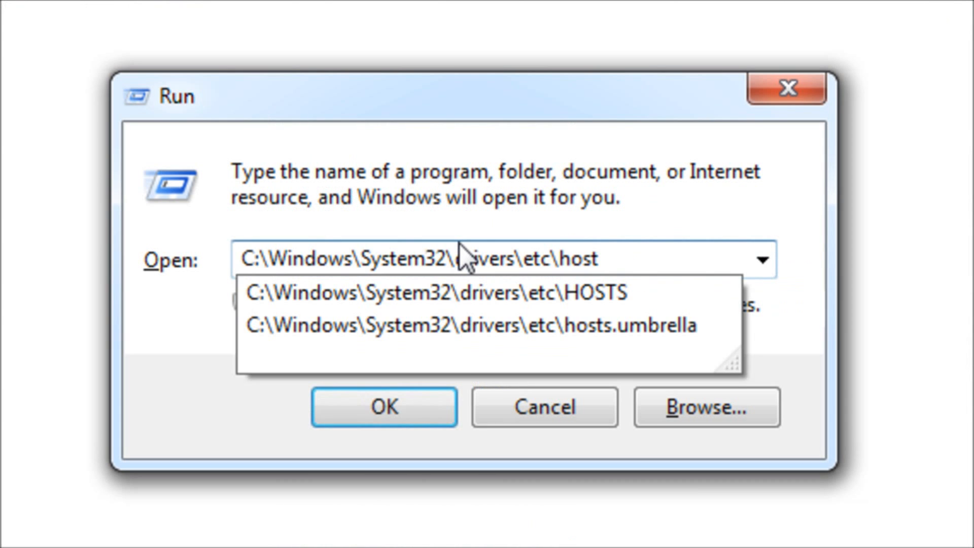
pyautogui.moveTo(469, 39)
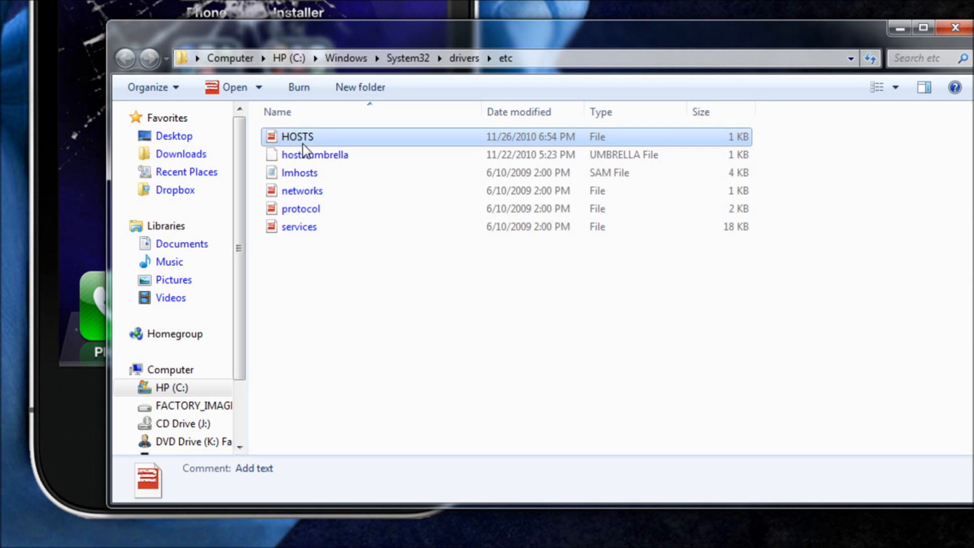
# Open the HOSTS file in Notepad using Open with.
pyautogui.rightClick(296, 137)
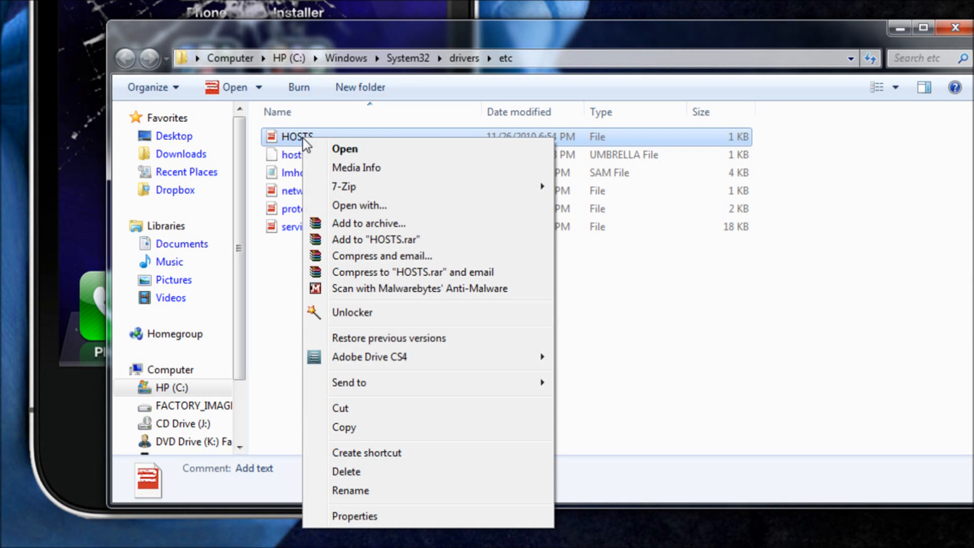
pyautogui.click(359, 205)
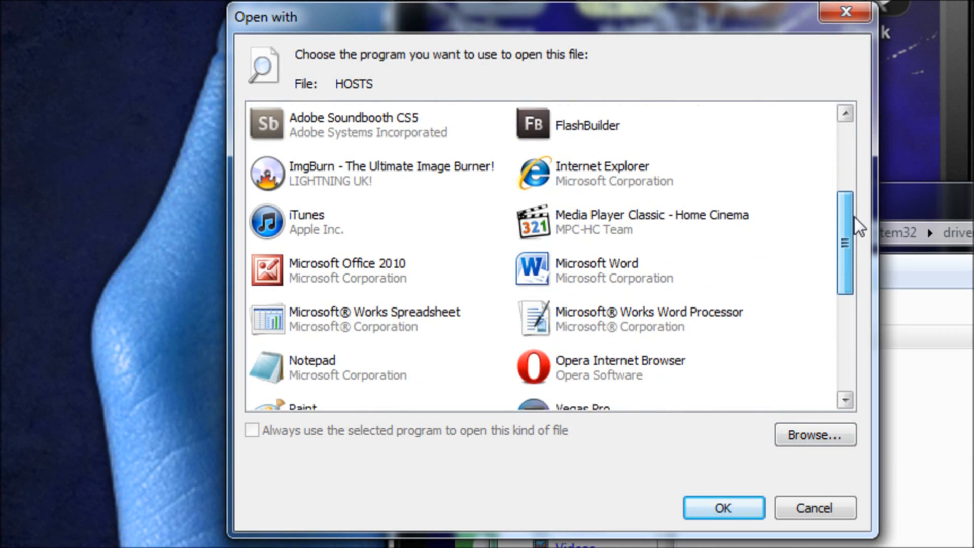
pyautogui.scroll(-3)
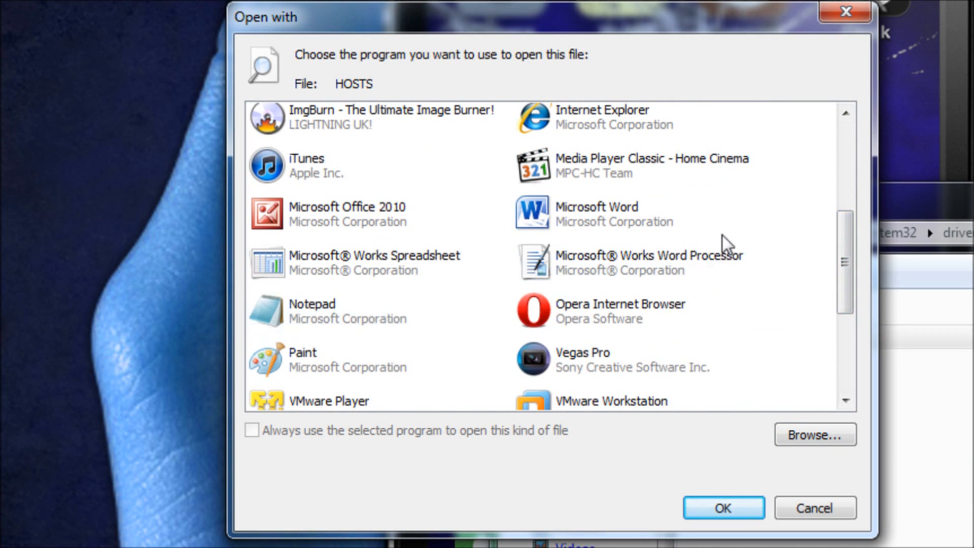
pyautogui.click(722, 507)
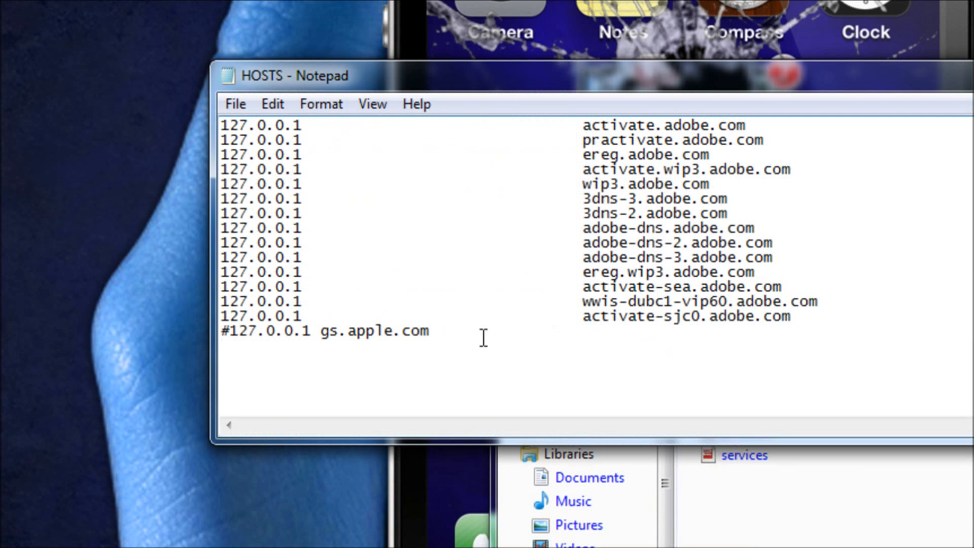
# Add the line '74.208.10.249 gs.apple.com' at the bottom of HOSTS.
pyautogui.write('74.208.10.249 gs.apple.com')
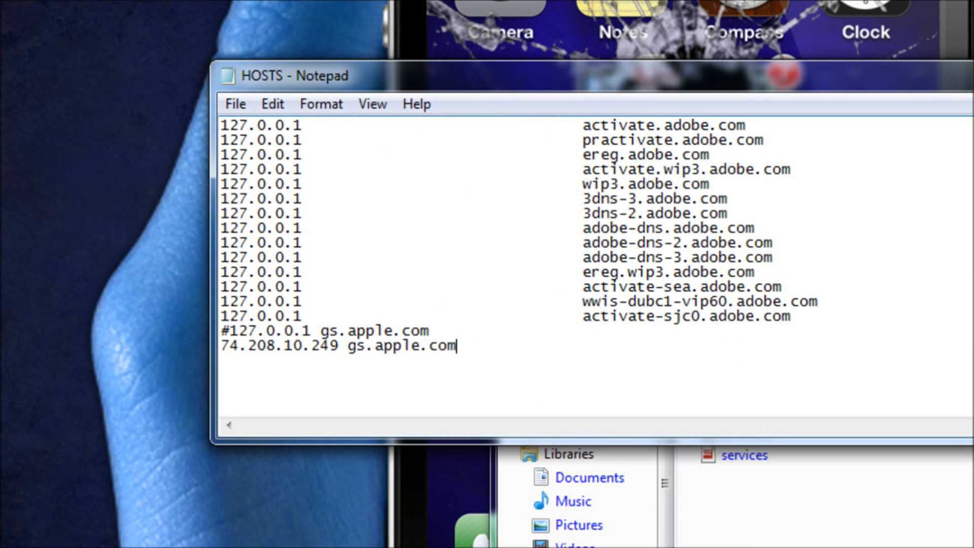
pyautogui.moveTo(418, 387)
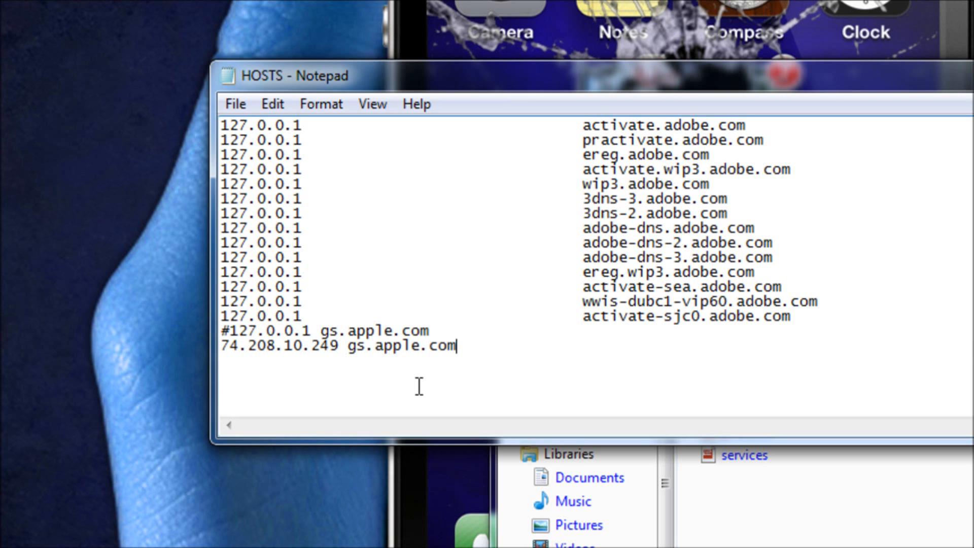
pyautogui.click(234, 103)
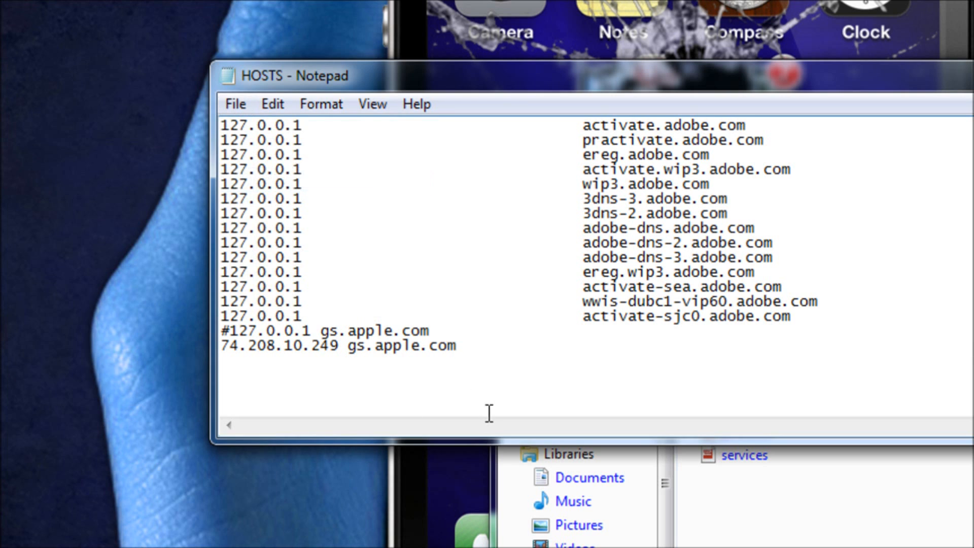
pyautogui.click(459, 346)
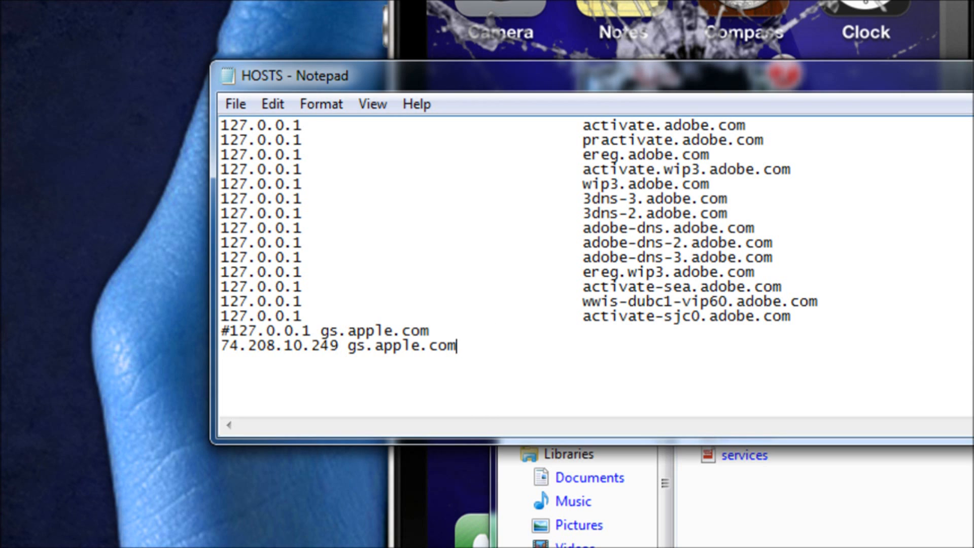
pyautogui.moveTo(214, 93)
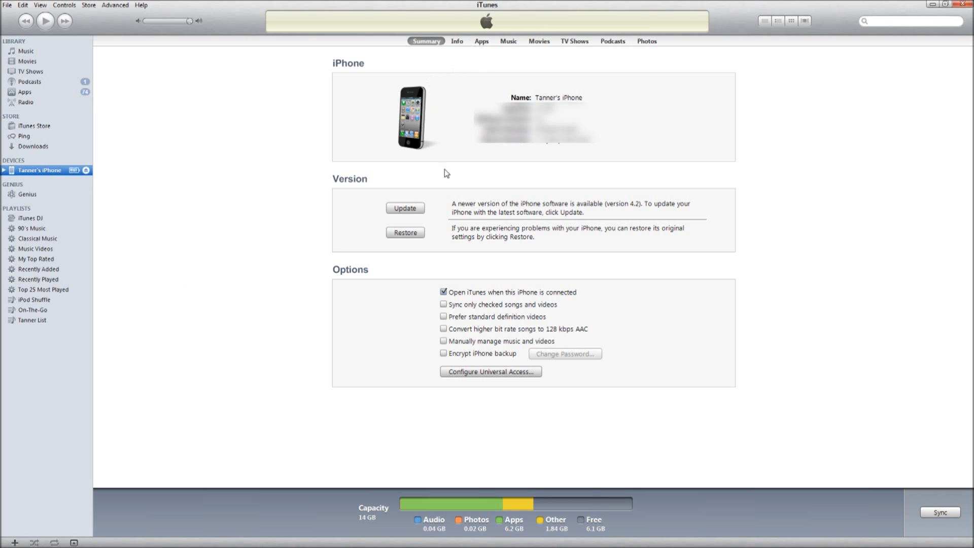
pyautogui.moveTo(418, 236)
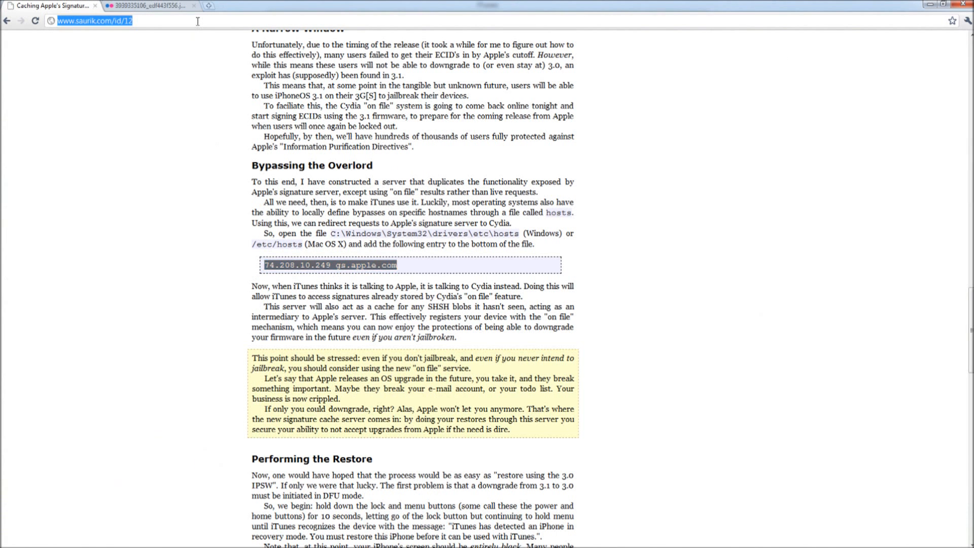
pyautogui.moveTo(208, 6)
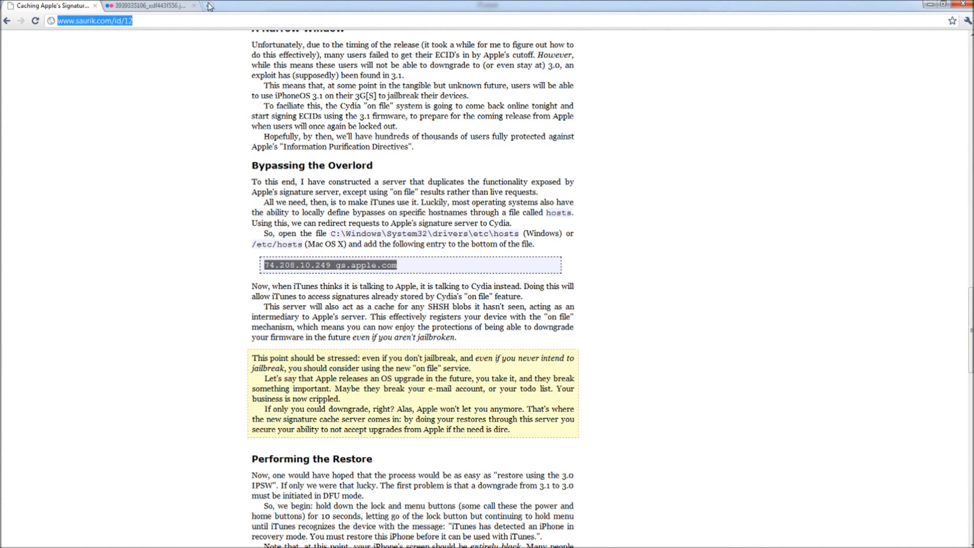
# Switch to the felixbruns.de tab and browse its iPhone firmware list.
pyautogui.click(249, 5)
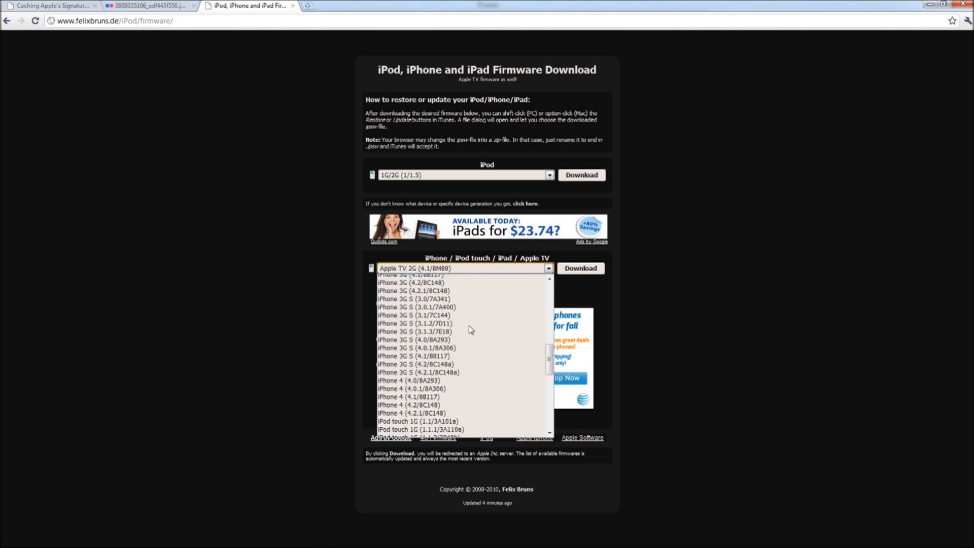
pyautogui.scroll(3)
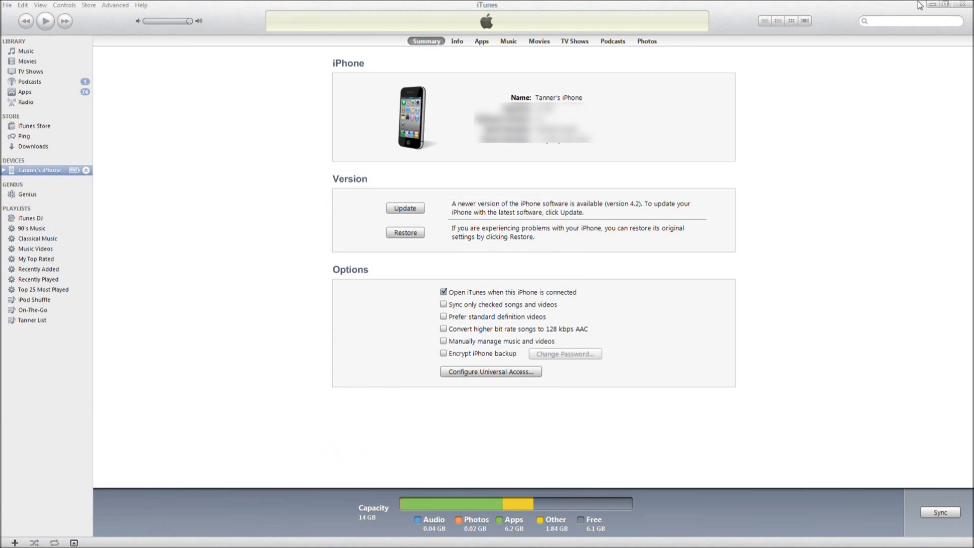
# Bring up the iPhone summary showing capacity, software version and serial number as n/a.
pyautogui.click(404, 233)
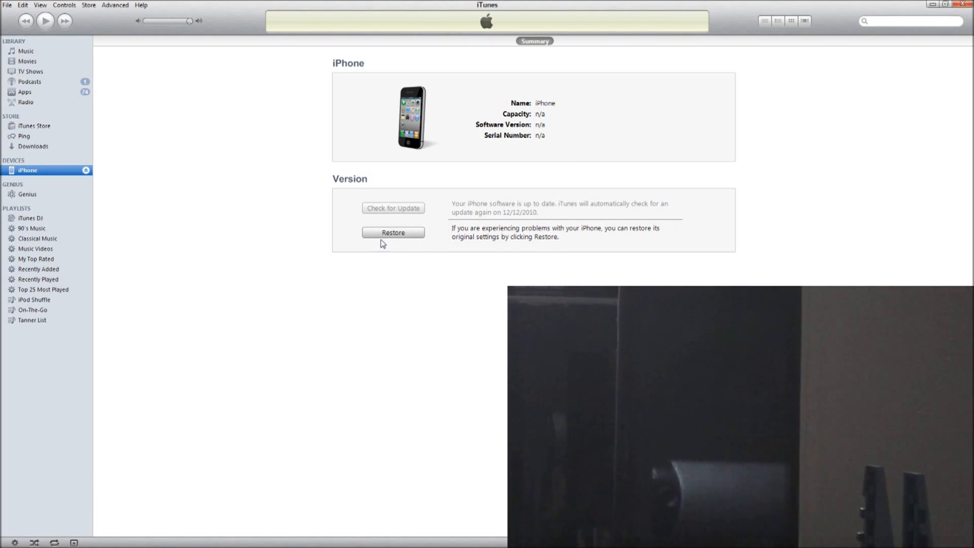
# Shift-click Restore and choose the iPhone3,1_4.1_8B117_Restore firmware file.
pyautogui.click(393, 231)
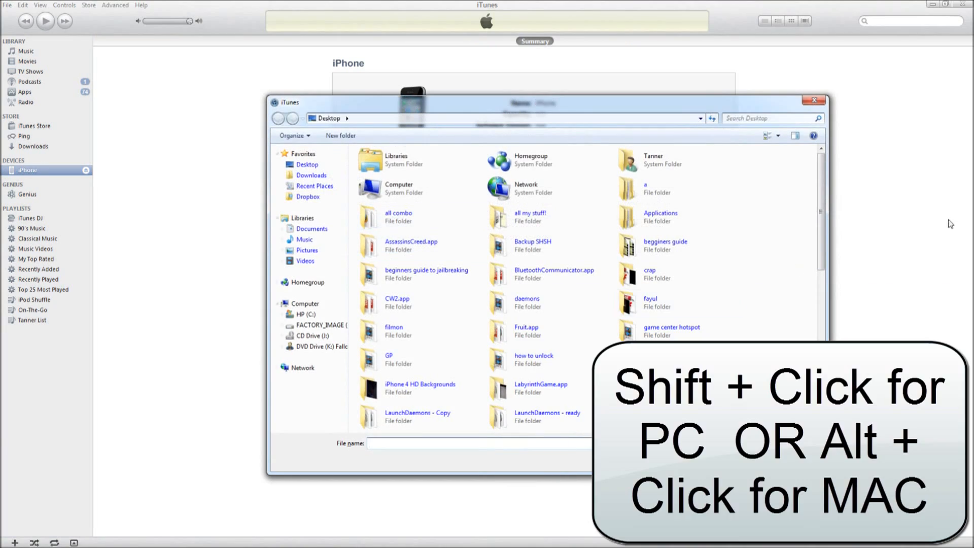
pyautogui.write('i[p')
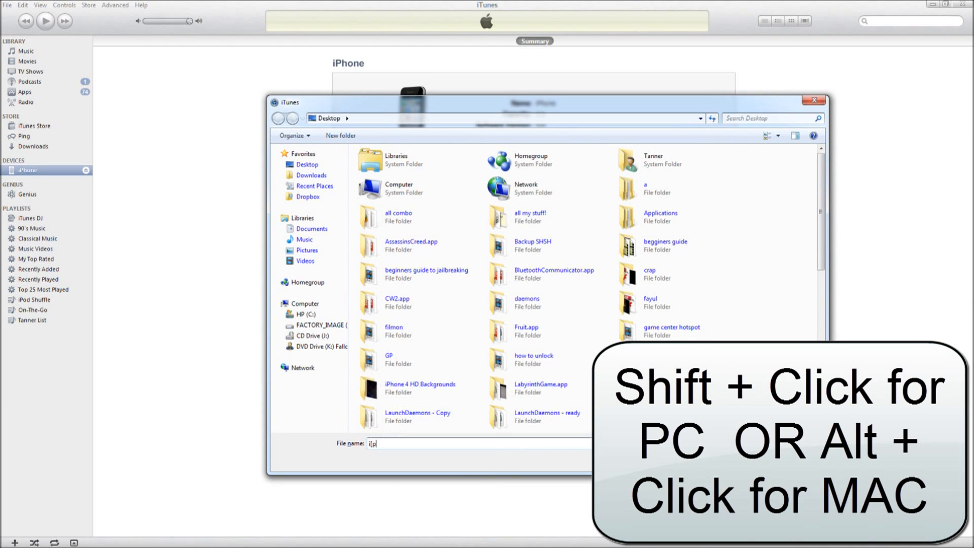
pyautogui.write('phone3,1_4.1_8B117_Restore.lnk')
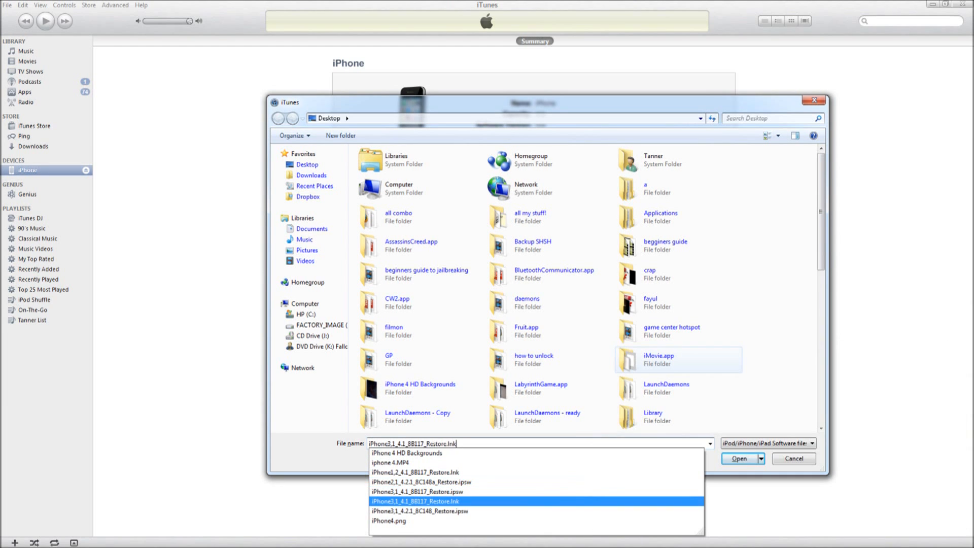
pyautogui.click(738, 458)
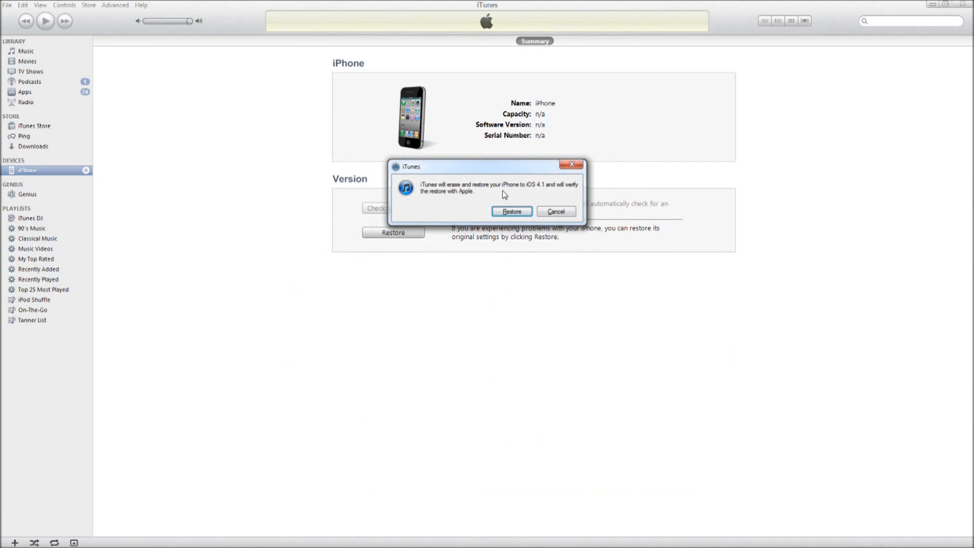
pyautogui.moveTo(463, 190)
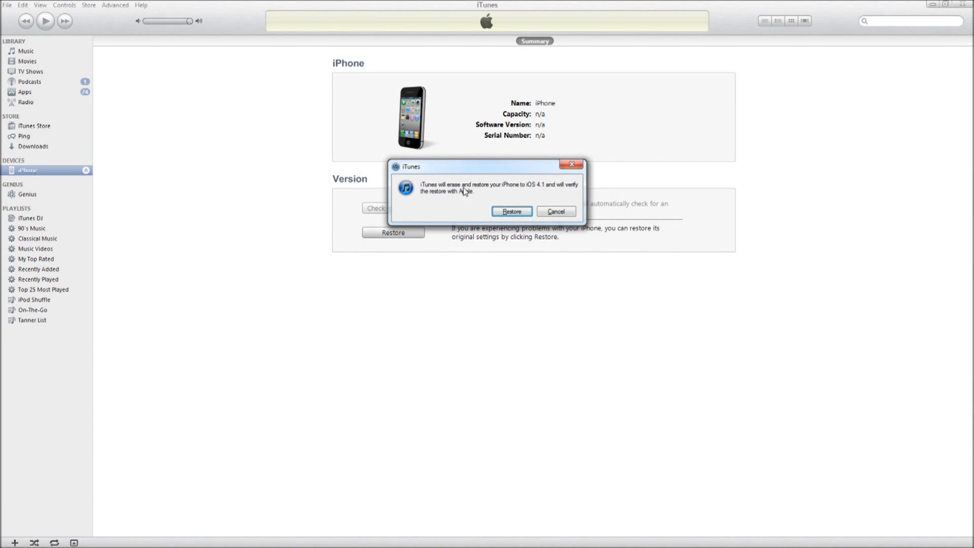
pyautogui.moveTo(548, 193)
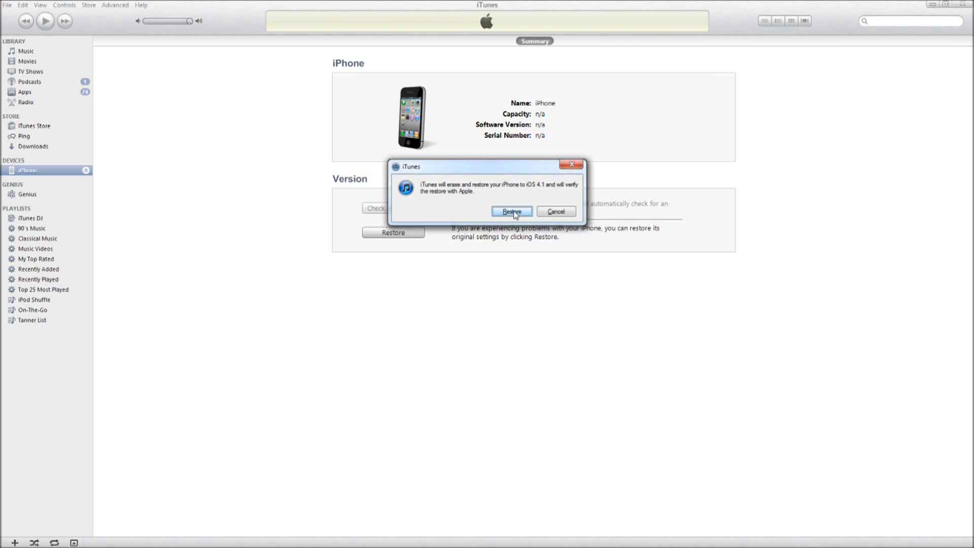
# Confirm erasing and restoring the iPhone to iOS 4.1.
pyautogui.click(512, 211)
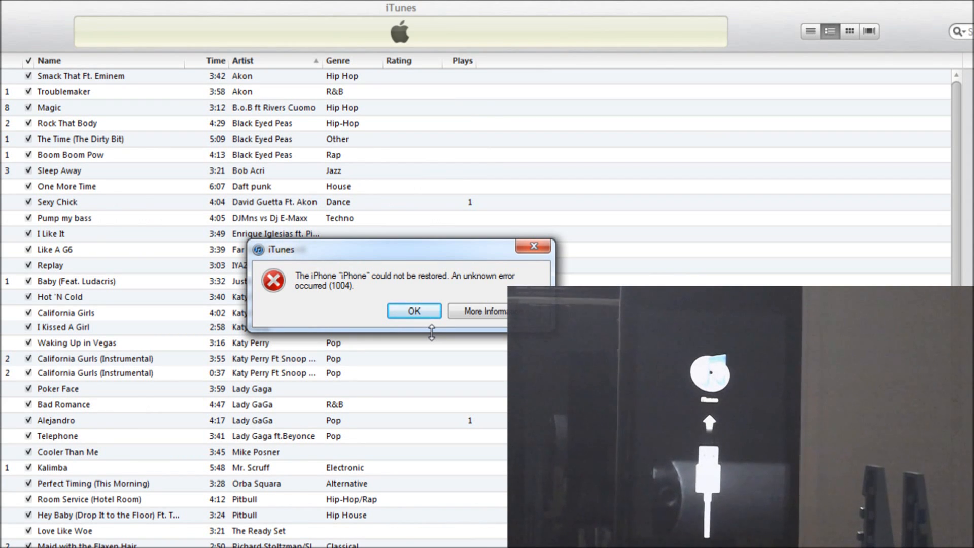
# Dismiss the 'could not be restored' unknown error 1004 message.
pyautogui.click(413, 310)
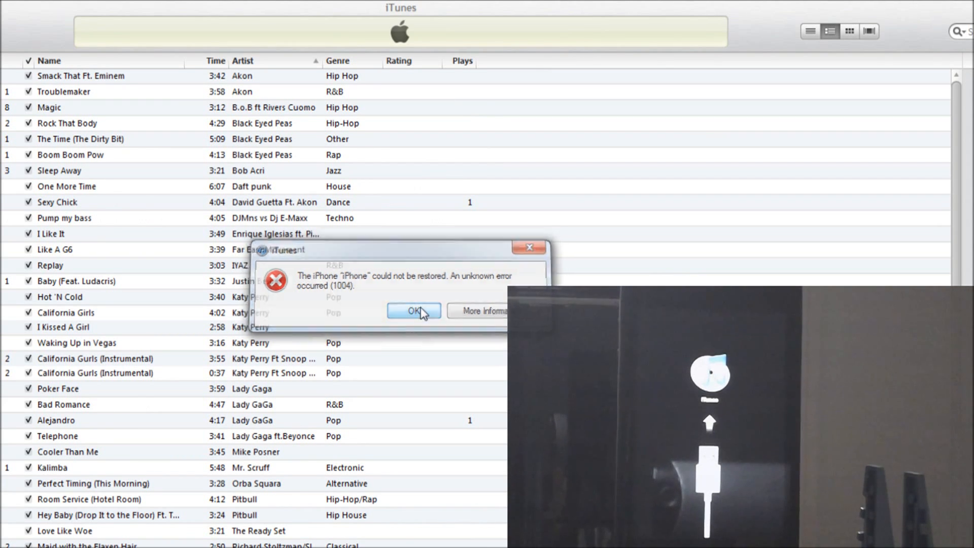
pyautogui.click(413, 311)
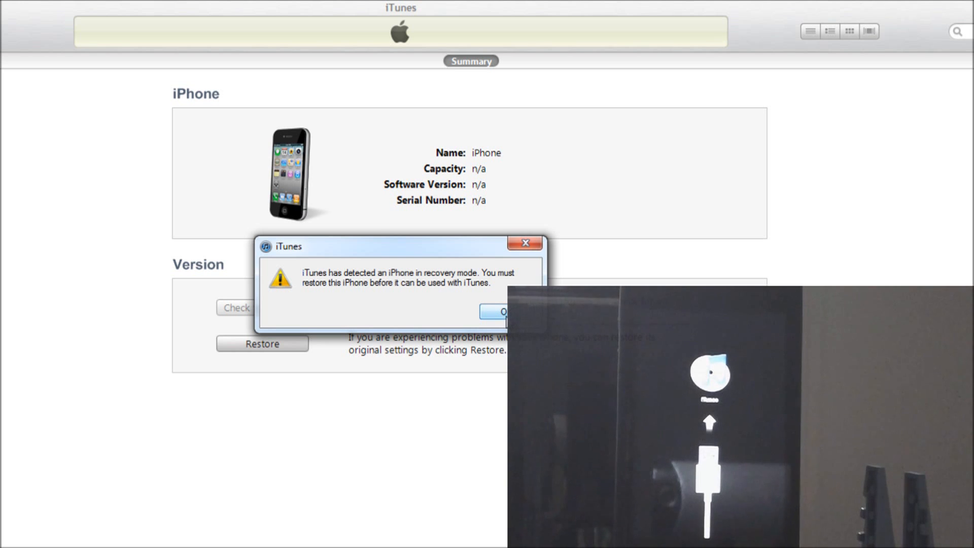
# Acknowledge the recovery-mode notice, then launch RecBoot.exe from WinRAR's RecBoot folder.
pyautogui.click(504, 311)
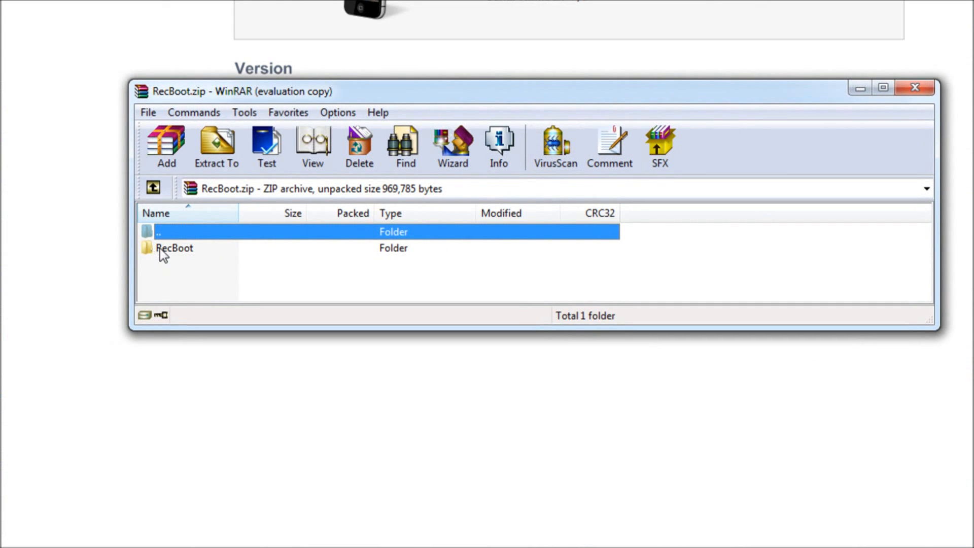
pyautogui.doubleClick(174, 249)
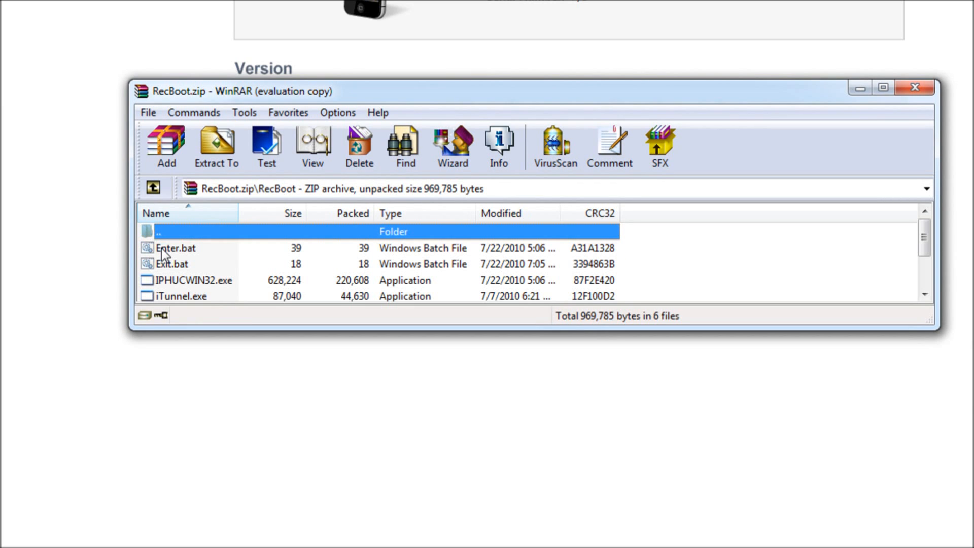
pyautogui.scroll(-3)
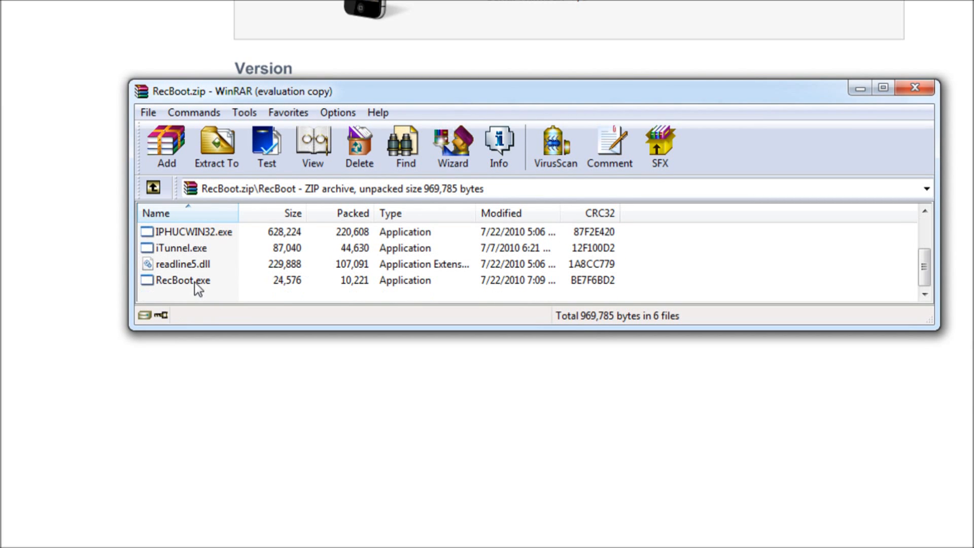
pyautogui.moveTo(179, 290)
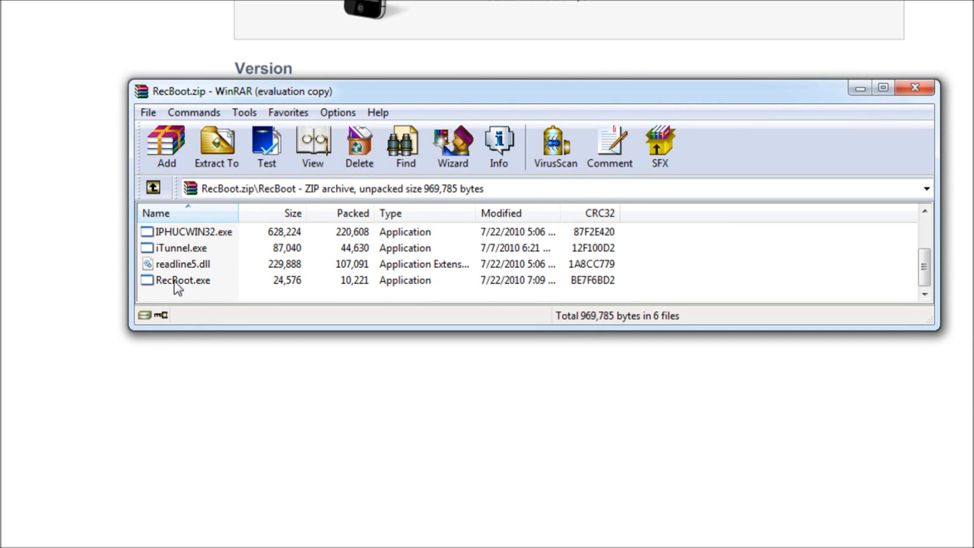
pyautogui.click(183, 280)
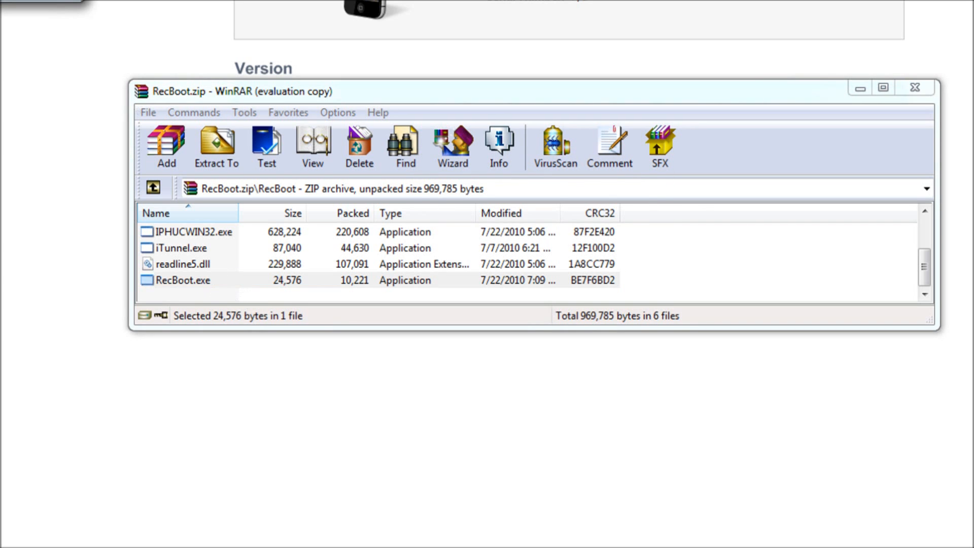
pyautogui.doubleClick(180, 280)
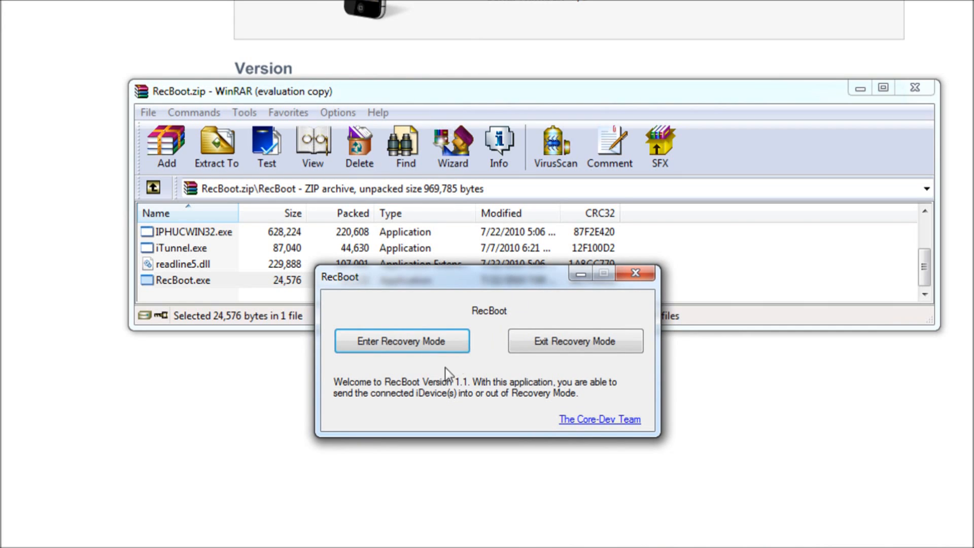
pyautogui.moveTo(468, 404)
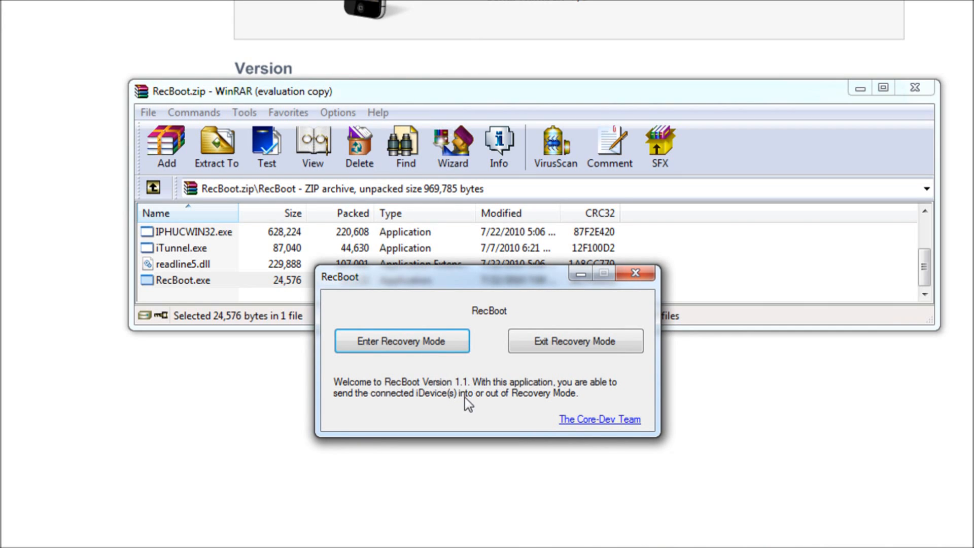
pyautogui.moveTo(571, 403)
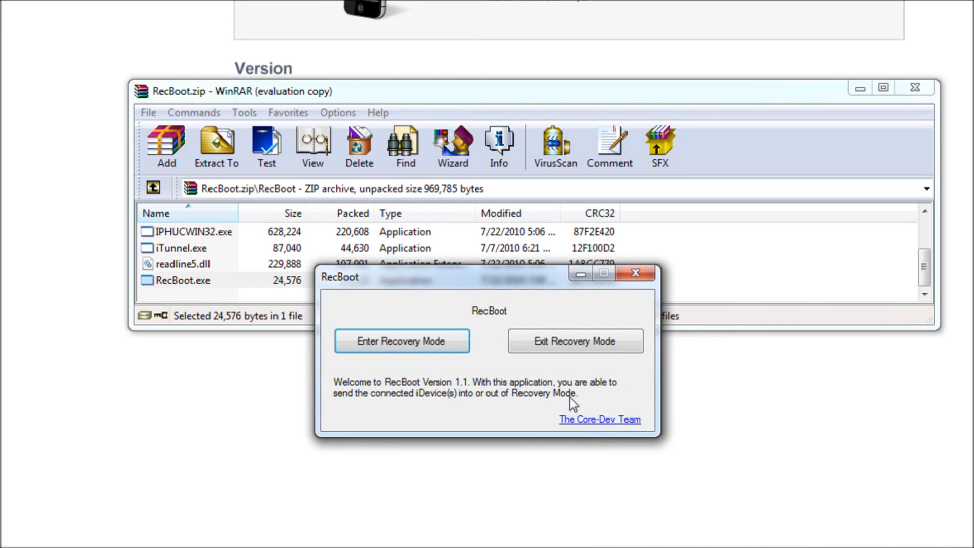
pyautogui.moveTo(478, 317)
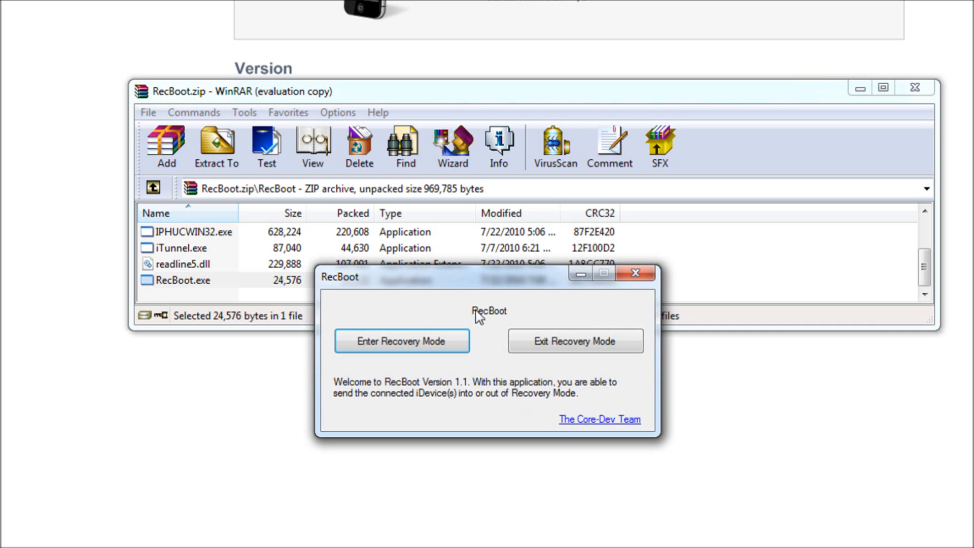
pyautogui.moveTo(493, 390)
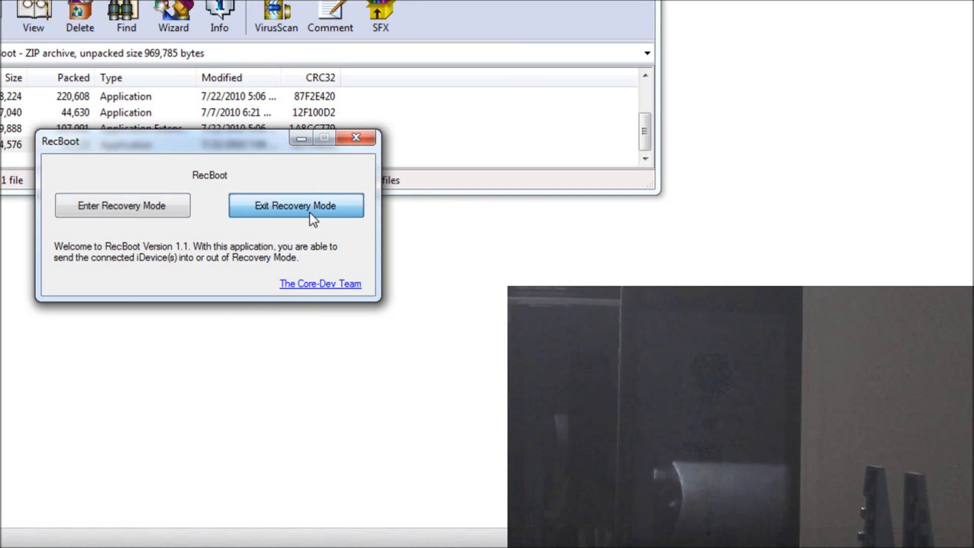
# Use RecBoot's Exit Recovery Mode button on the connected iPhone.
pyautogui.click(296, 206)
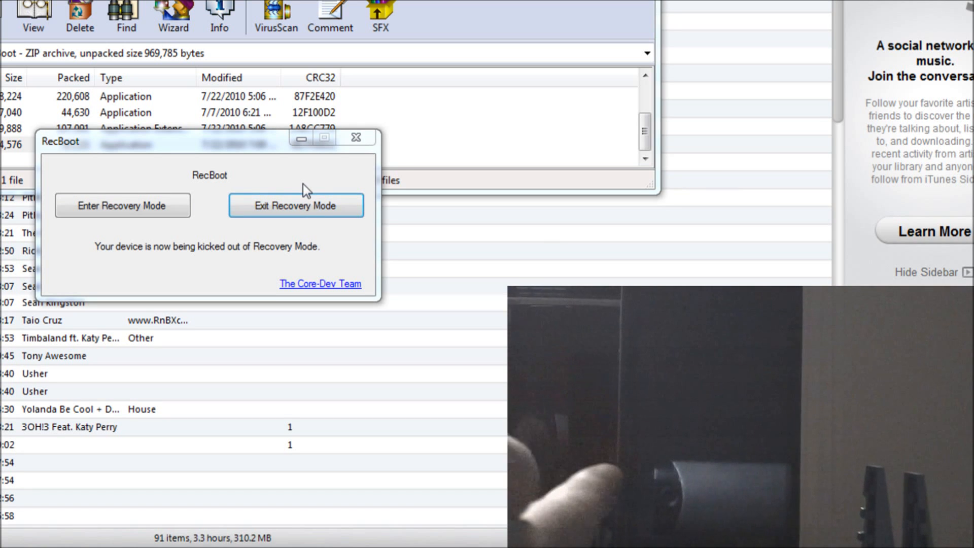